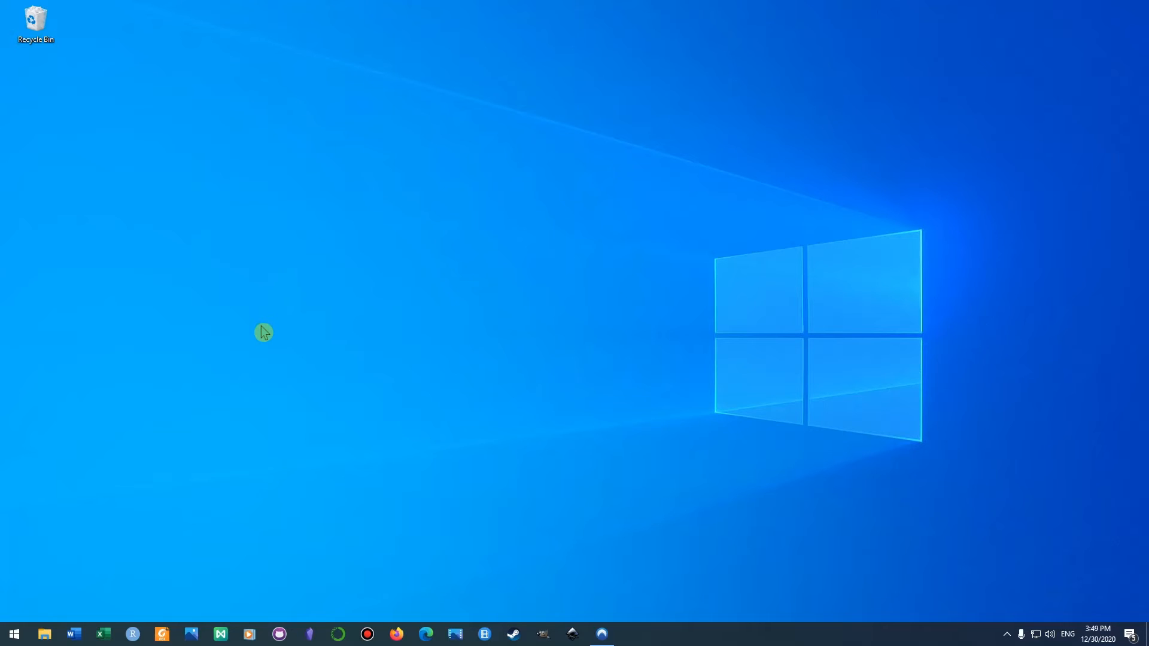
mouse_move(255, 397)
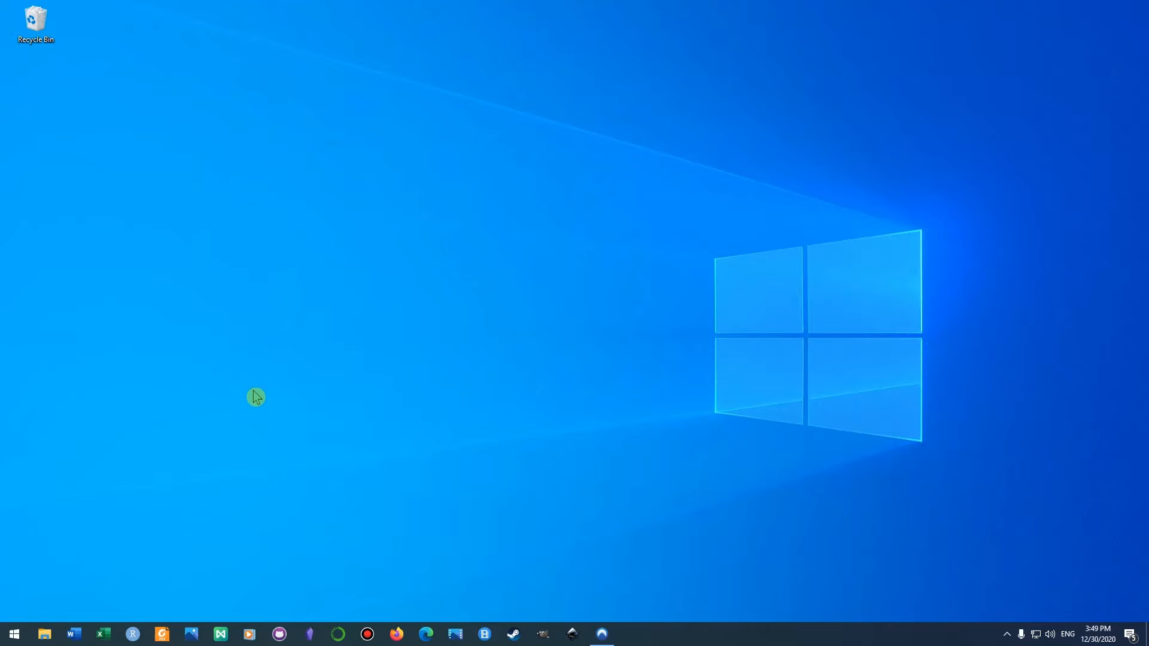
mouse_move(99, 589)
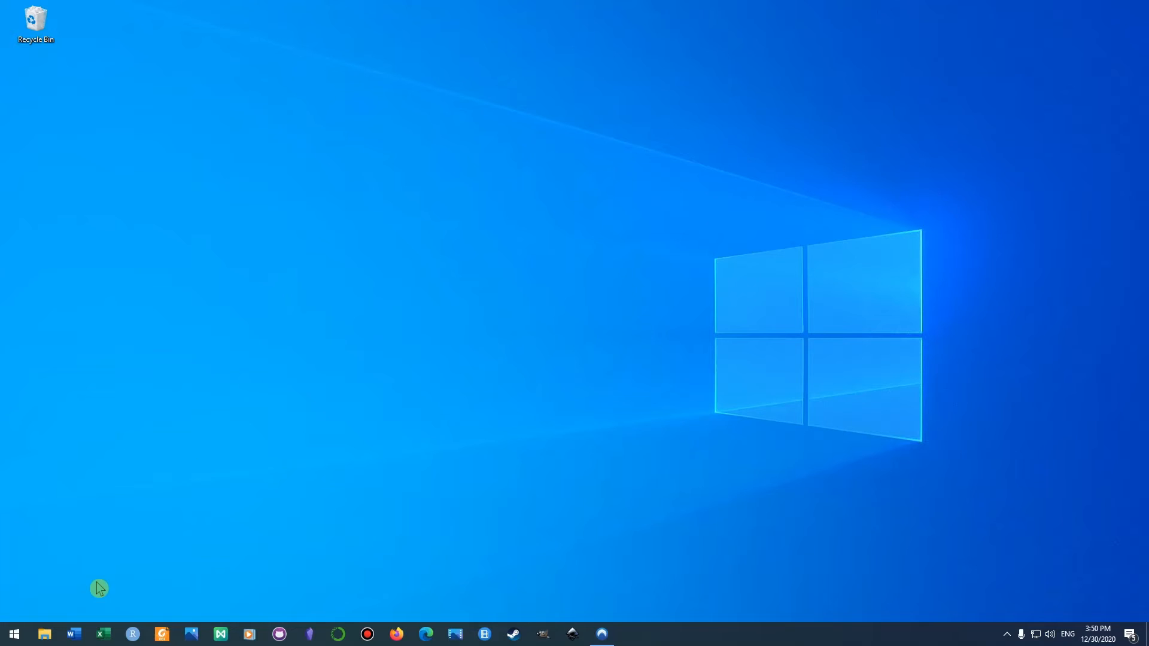
mouse_move(12, 634)
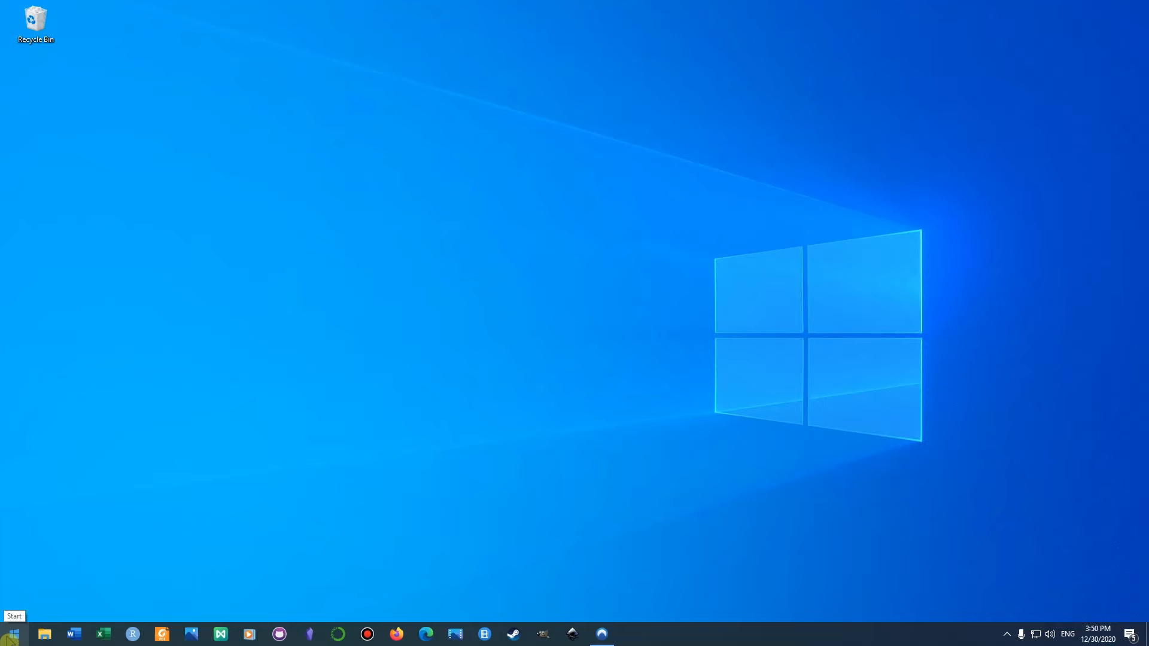
Preview the right-click Start menu's shutdown options, then open Start's Power button showing Sleep, Shut down, Restart.
right_click(8, 631)
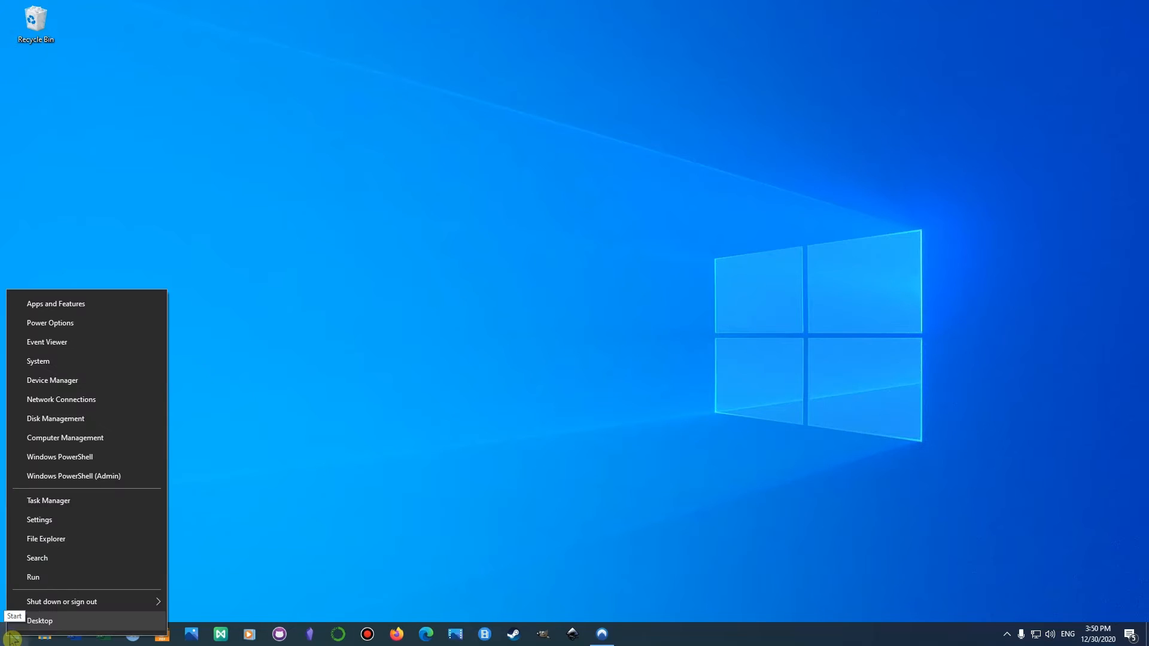
left_click(68, 602)
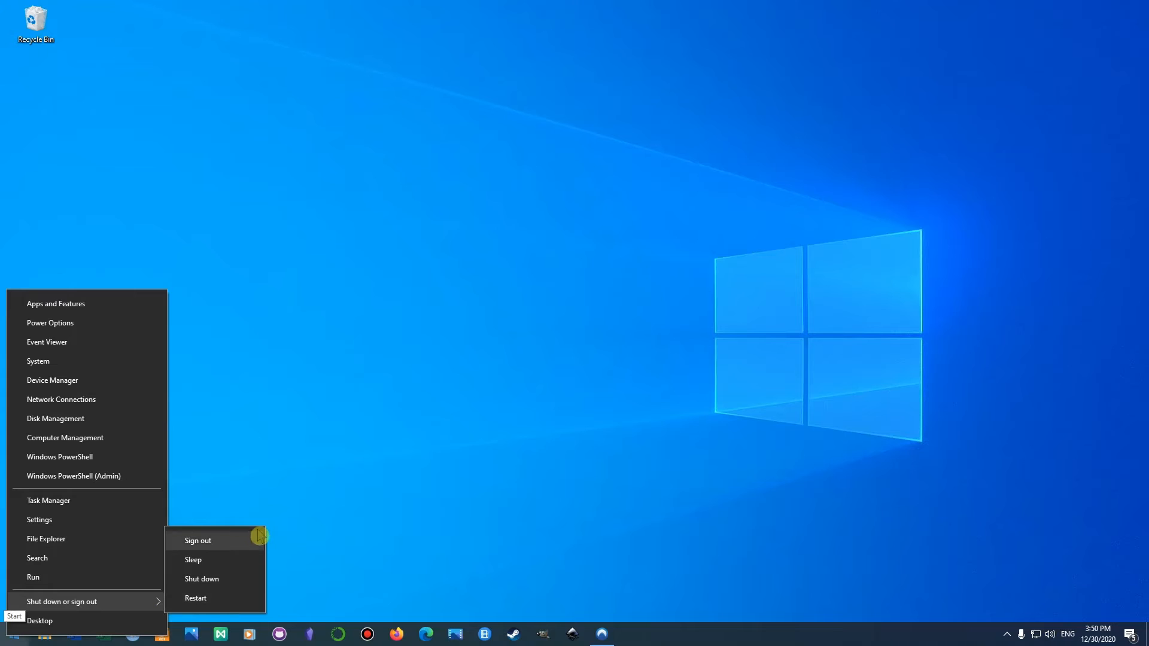
mouse_move(259, 572)
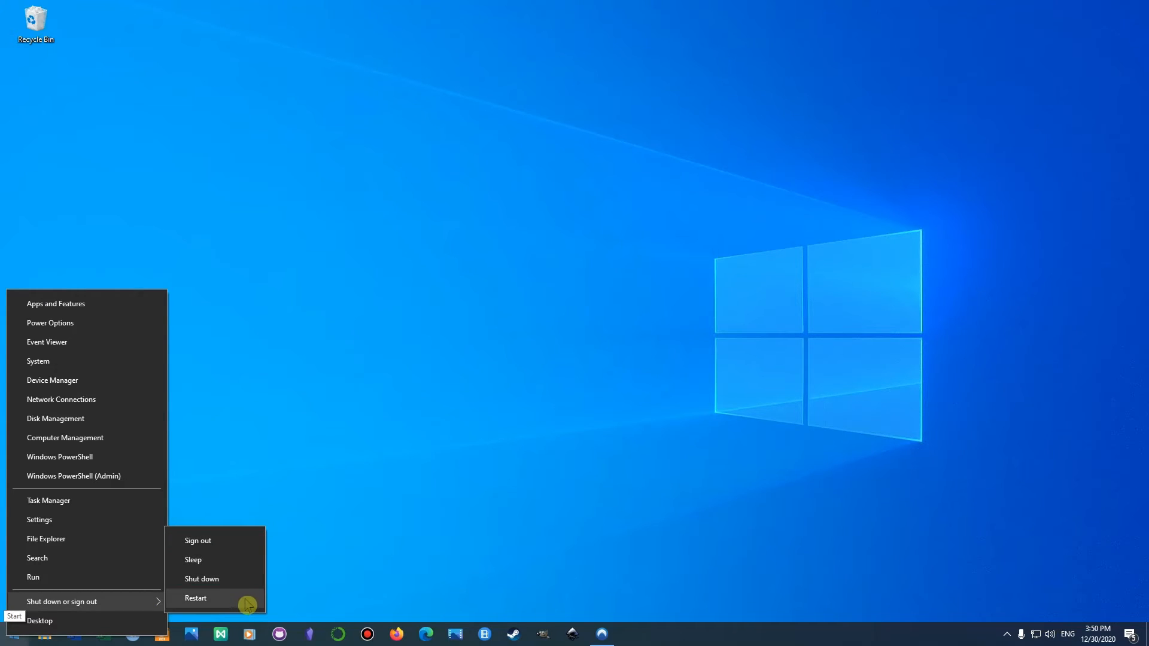
mouse_move(413, 548)
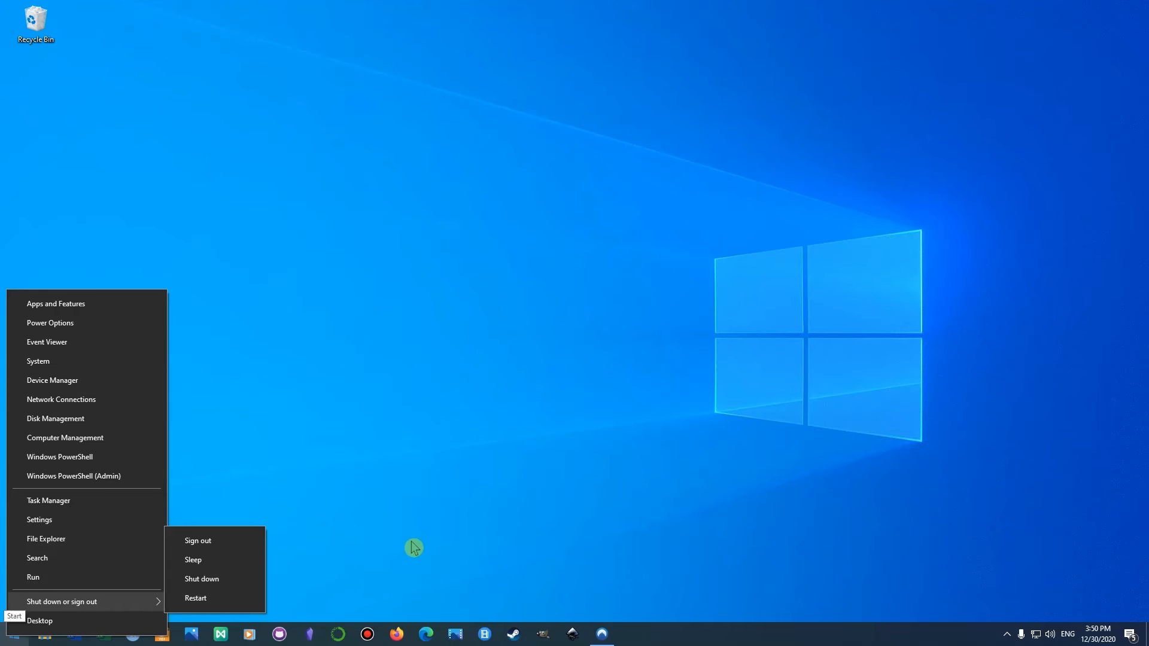
left_click(413, 547)
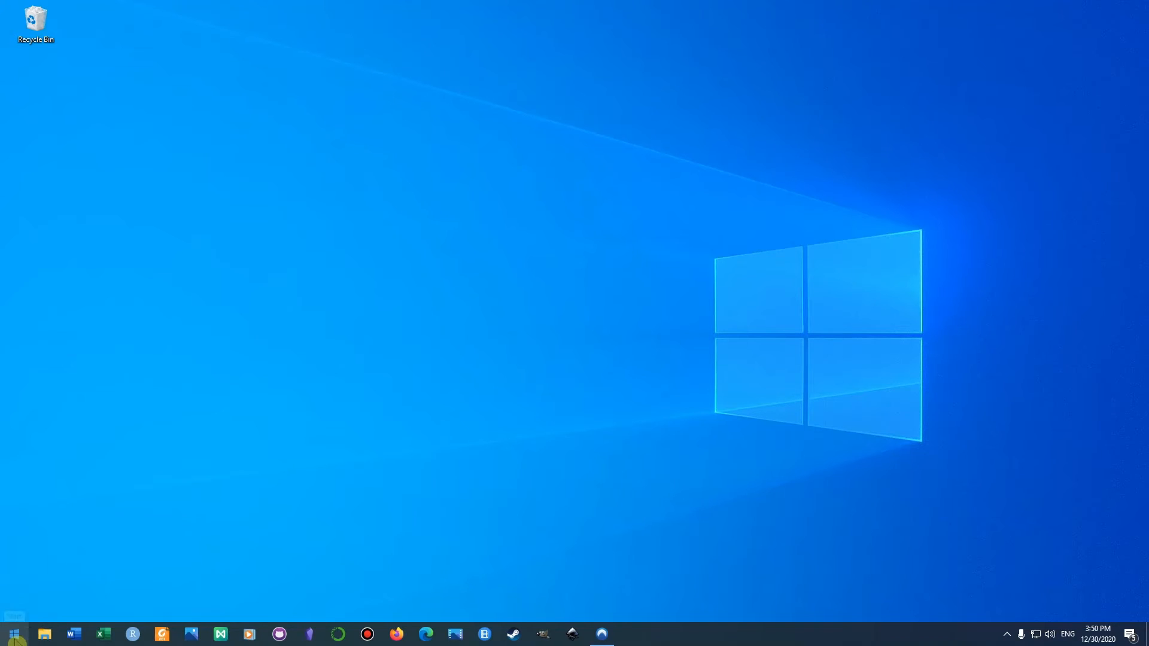
mouse_move(10, 634)
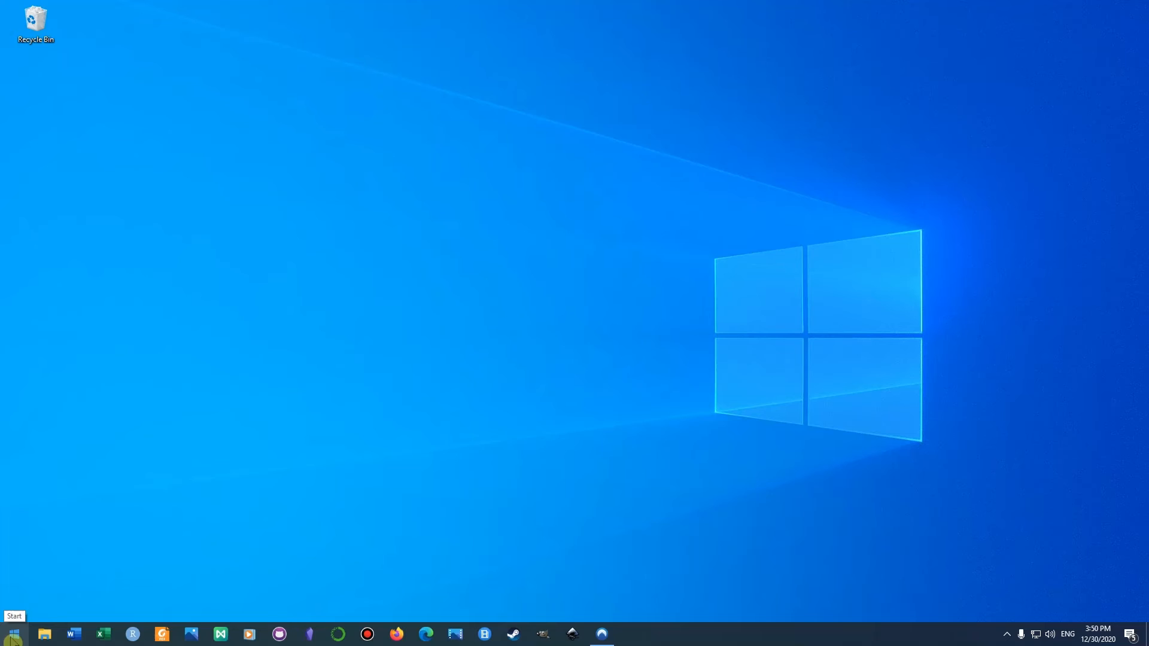
left_click(11, 634)
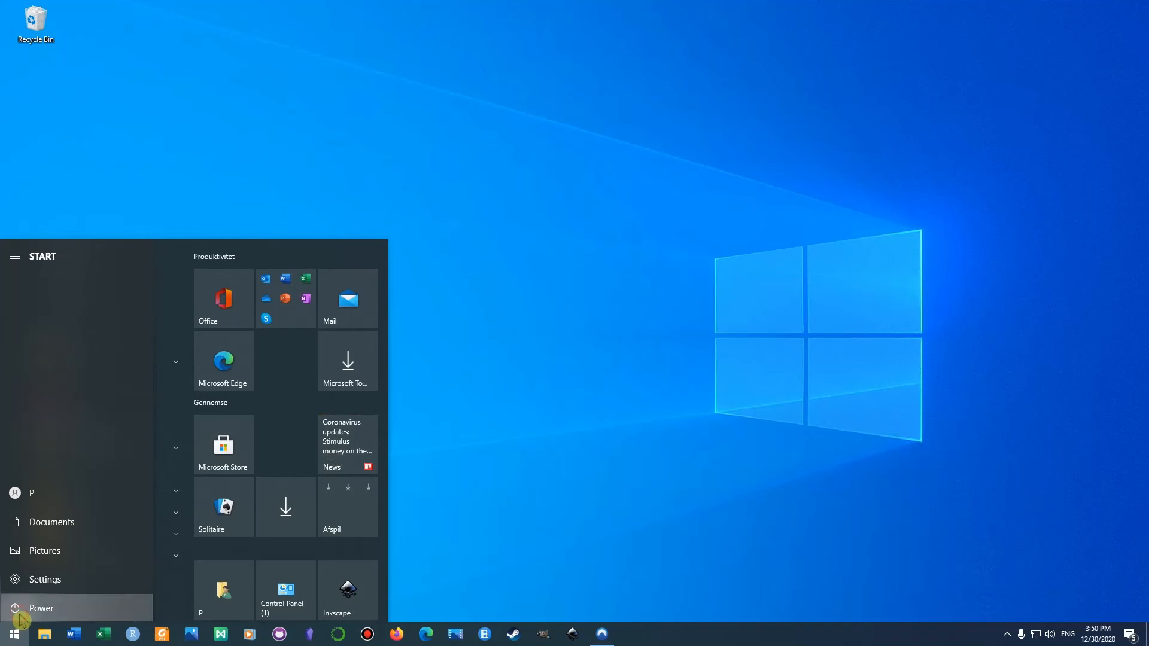
left_click(40, 609)
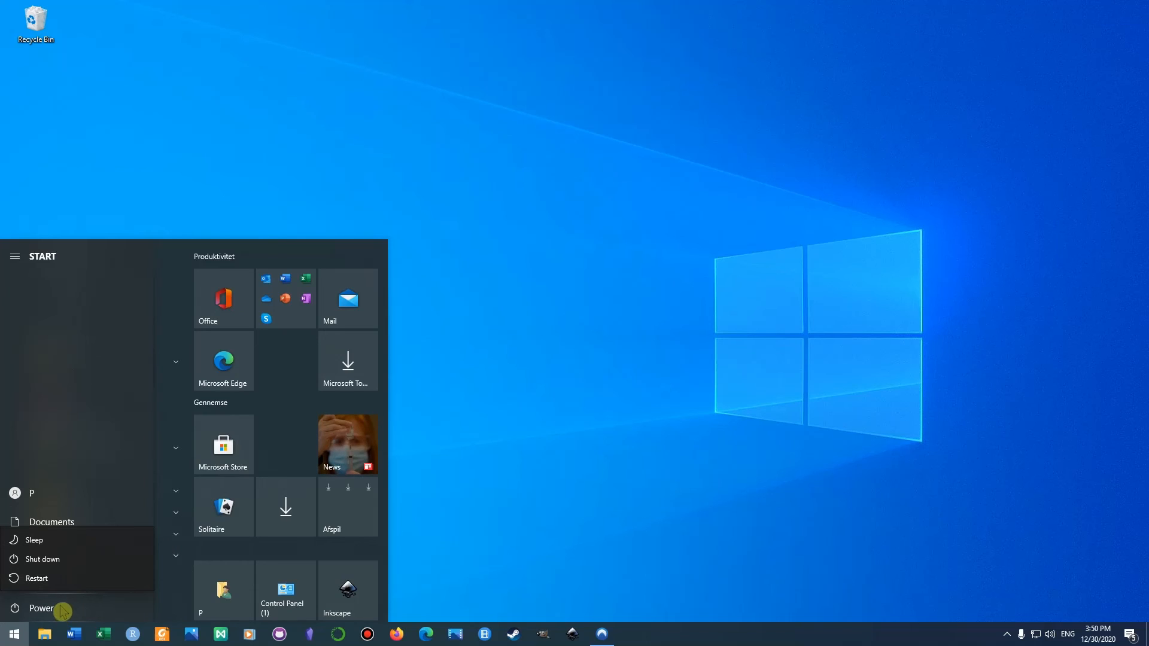
mouse_move(56, 610)
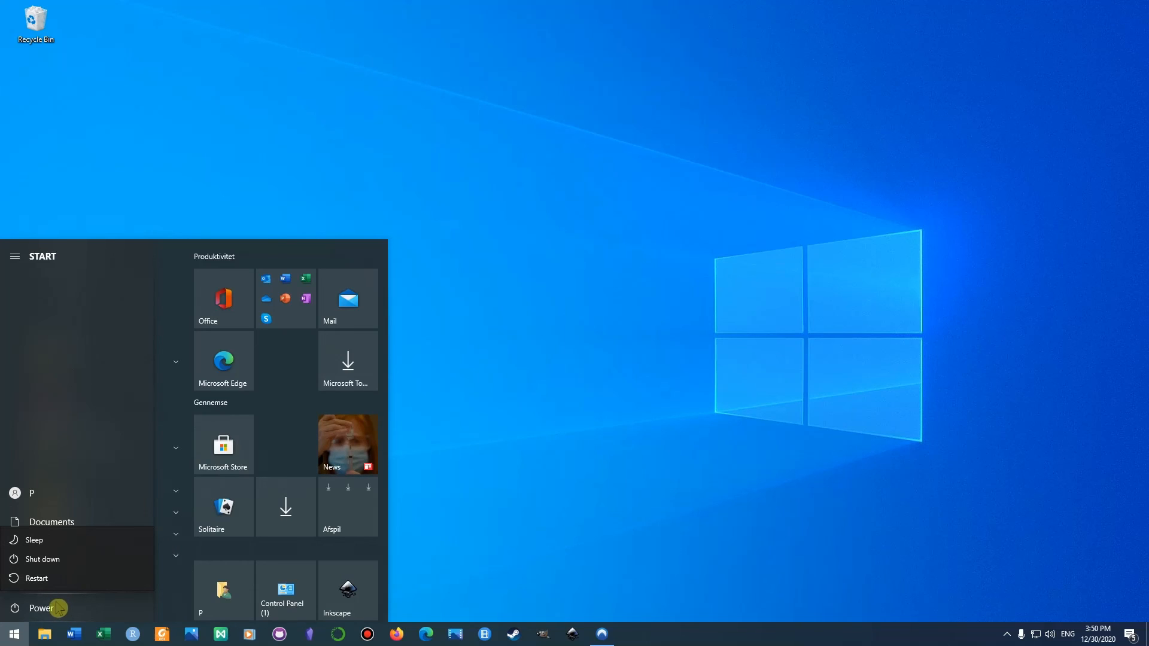